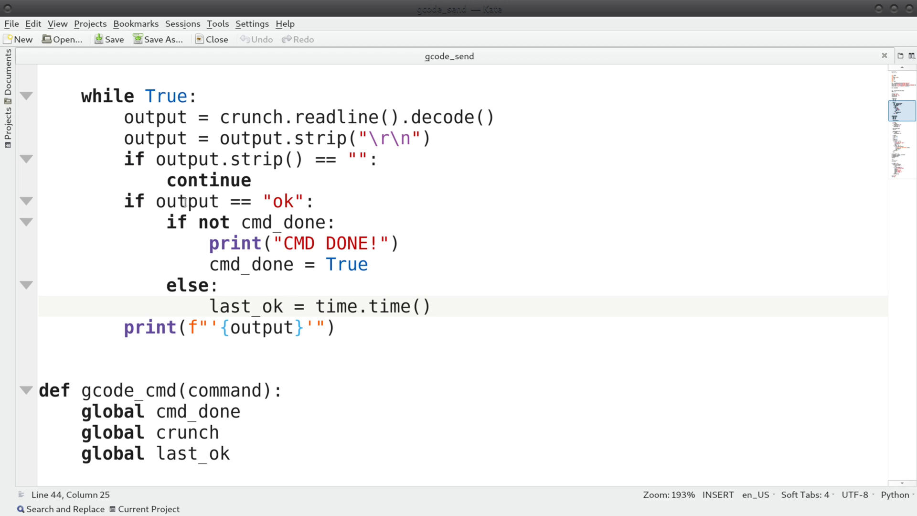
Review last_ok usages in the script, then enter the gcode_send command for /dev/ttyACM0 at 115200 baud.
{"action": "double_click", "coordinate": [245, 305]}
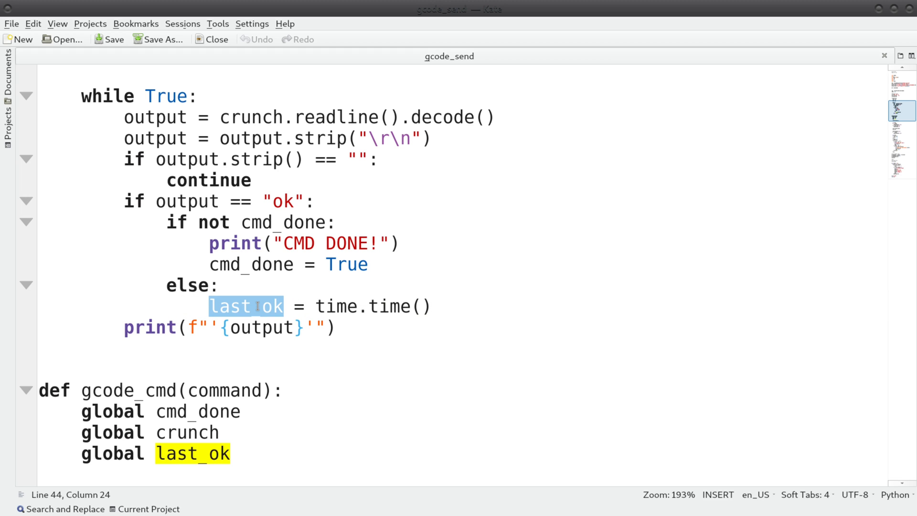
{"action": "scroll", "scroll_direction": "down", "scroll_amount": 3}
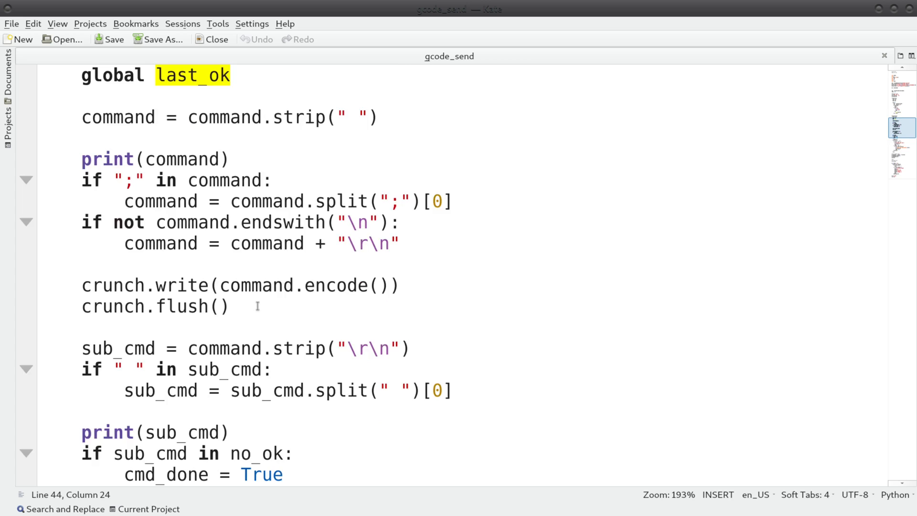
{"action": "scroll", "scroll_direction": "down", "scroll_amount": 3}
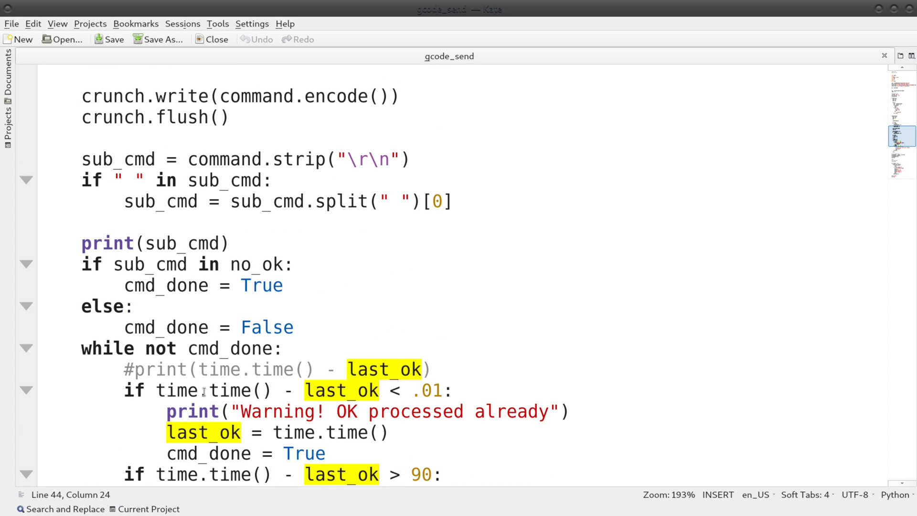
{"action": "scroll", "scroll_direction": "down", "scroll_amount": 3}
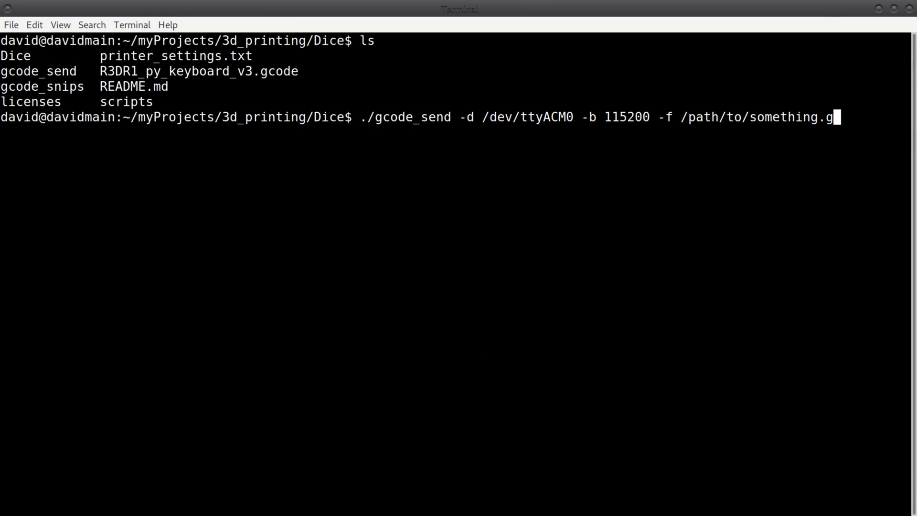
{"action": "type", "text": "ode"}
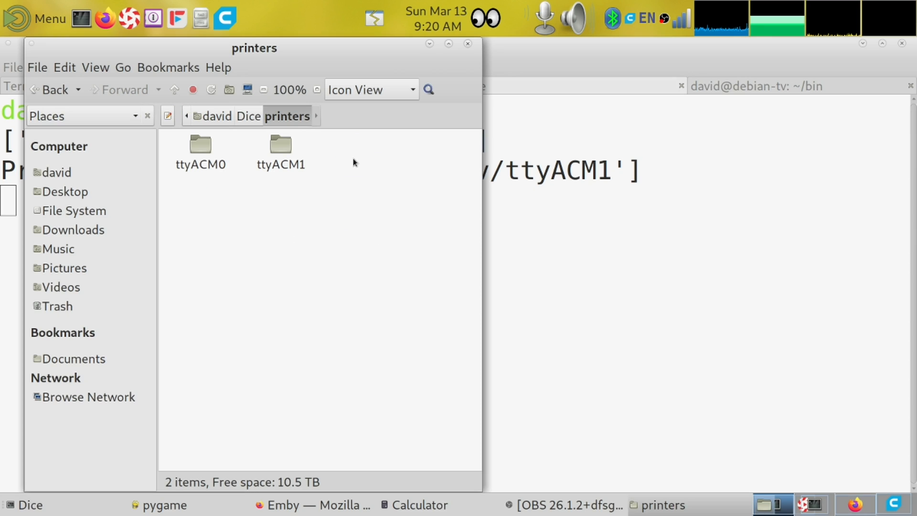
{"action": "mouse_move", "coordinate": [259, 145]}
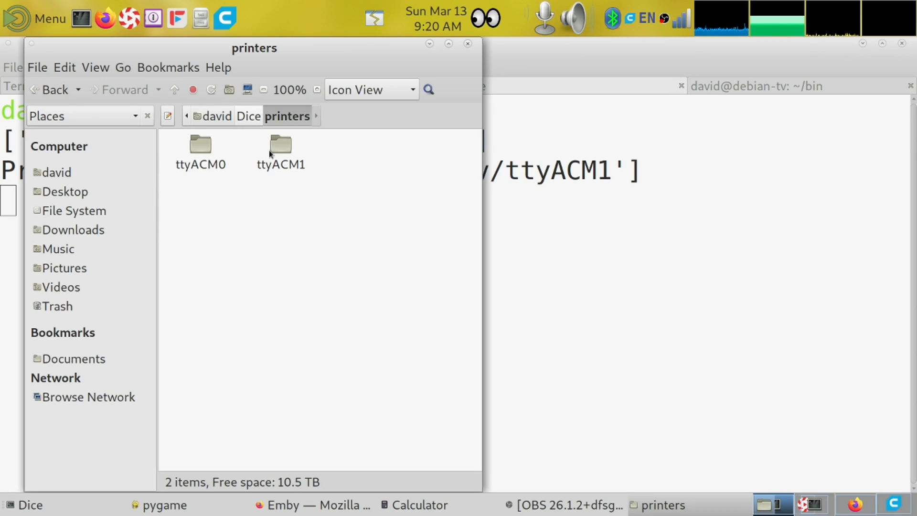
Open the ttyACM0 printer folder showing its done, printing and upload subfolders.
{"action": "double_click", "coordinate": [200, 147]}
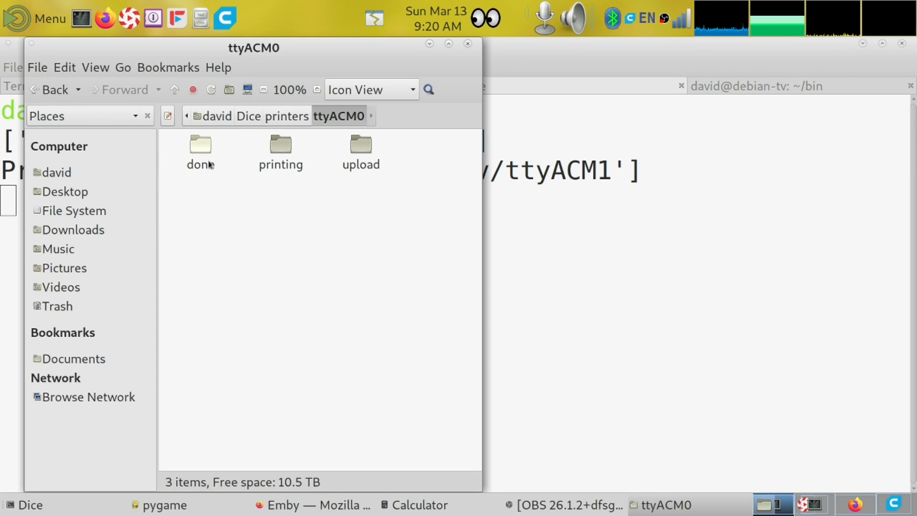
{"action": "mouse_move", "coordinate": [366, 160]}
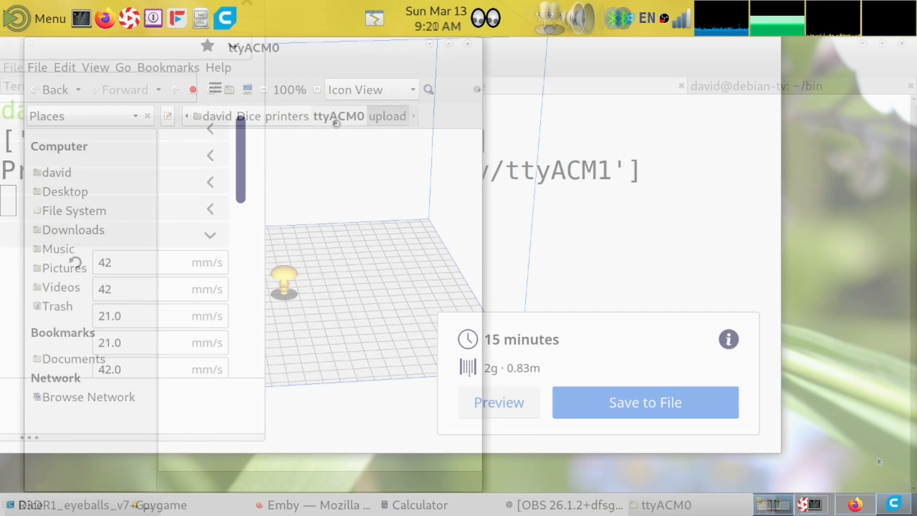
Save the sliced eyeballs G-code into Dice/printers/ttyACM0/upload.
{"action": "left_click", "coordinate": [644, 402]}
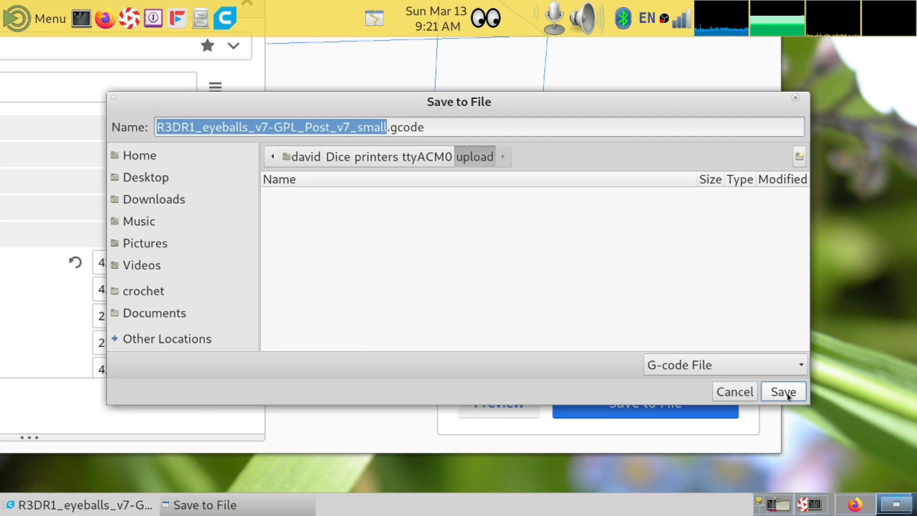
{"action": "left_click", "coordinate": [783, 392]}
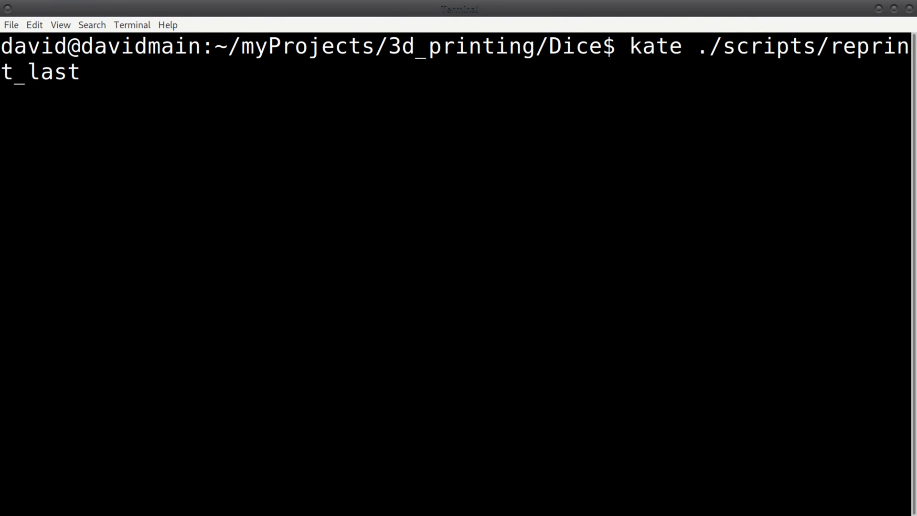
Open the reprint_last script and the gcode_snips/load.gcode snippet in Kate.
{"action": "key", "text": "Return"}
{"action": "type", "text": "kate ./gcode_snips/"}
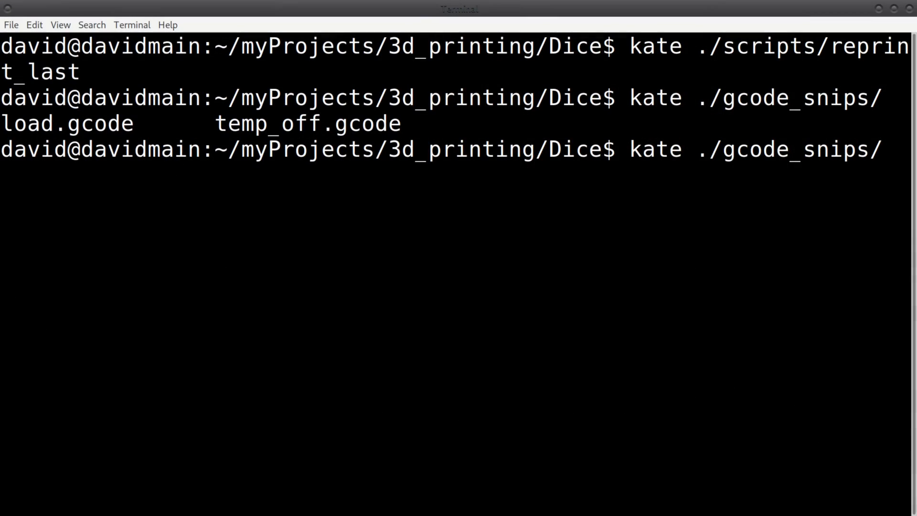
{"action": "key", "text": "Return"}
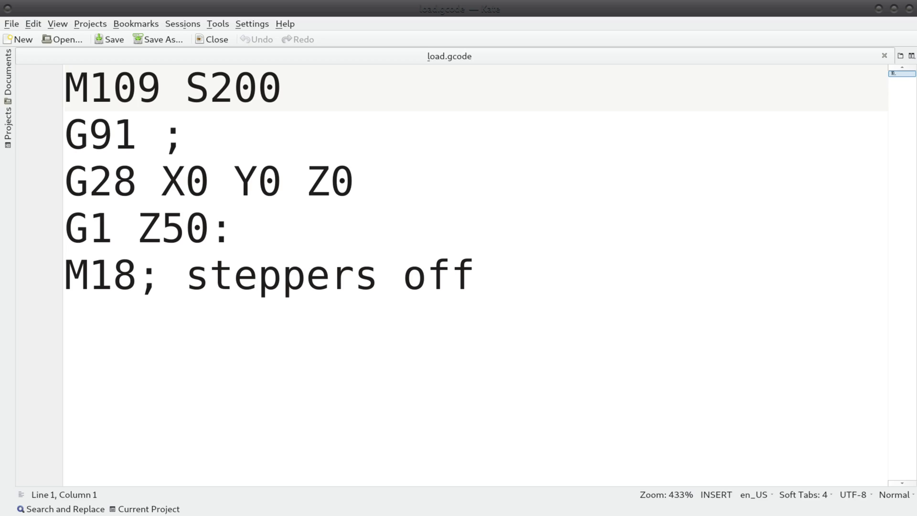
{"action": "left_click", "coordinate": [66, 87]}
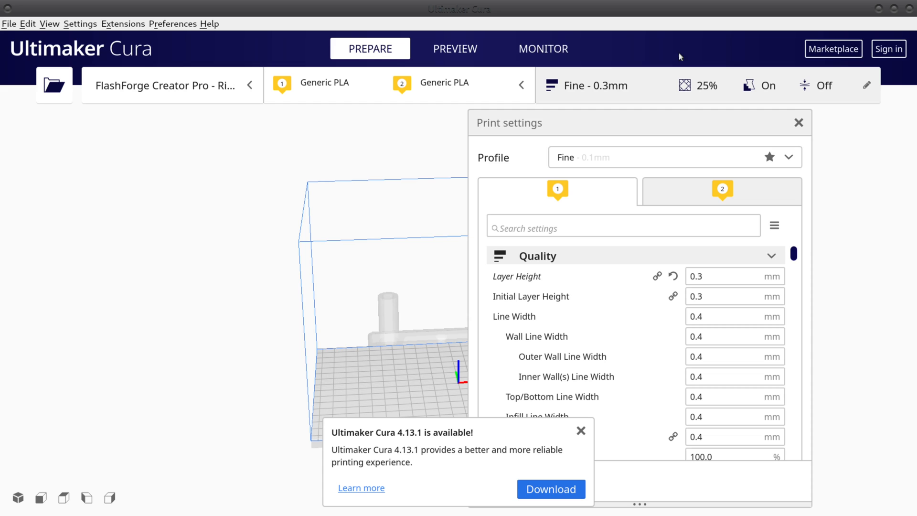
Show Cura's installed Marketplace plugins, then browse the Dice sourcehut README.
{"action": "left_click", "coordinate": [833, 49]}
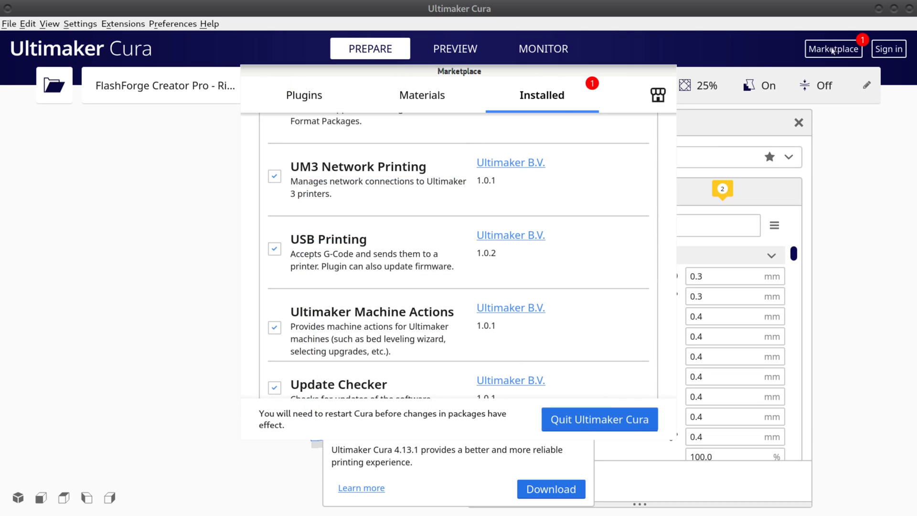
{"action": "left_click", "coordinate": [274, 248]}
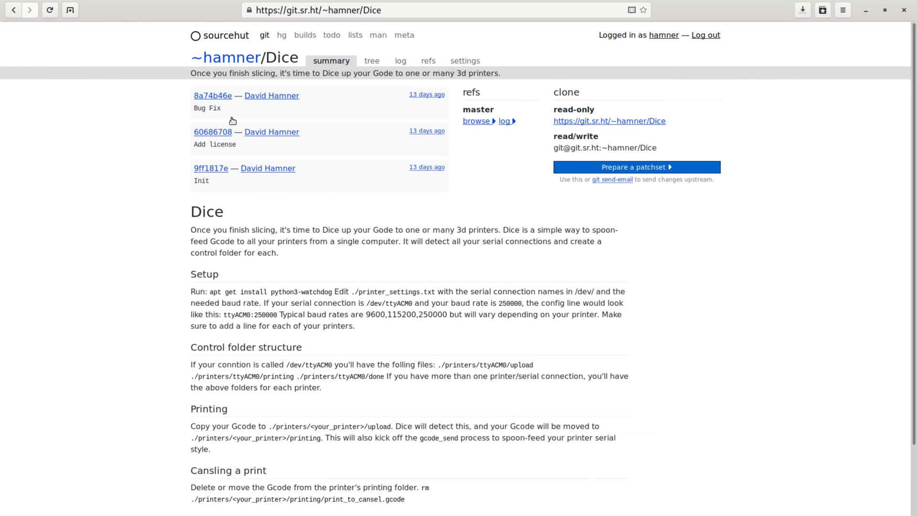
{"action": "scroll", "scroll_direction": "down", "scroll_amount": 3}
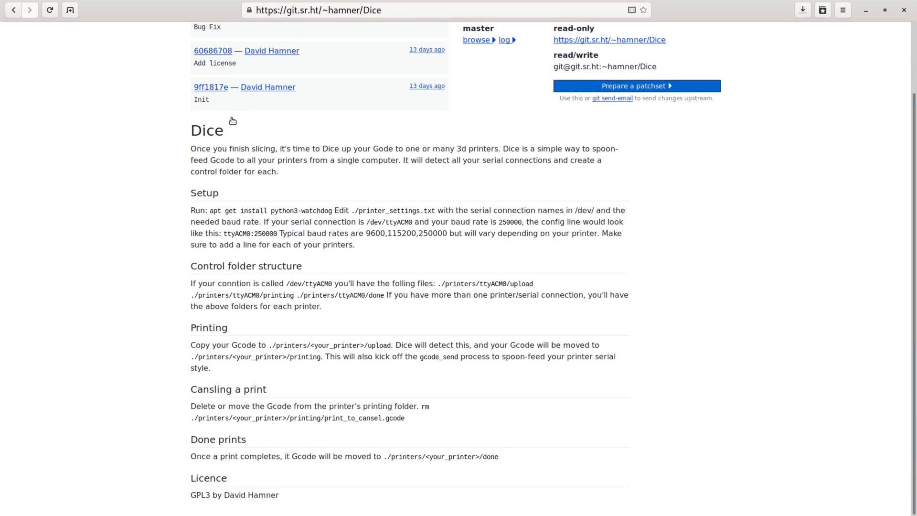